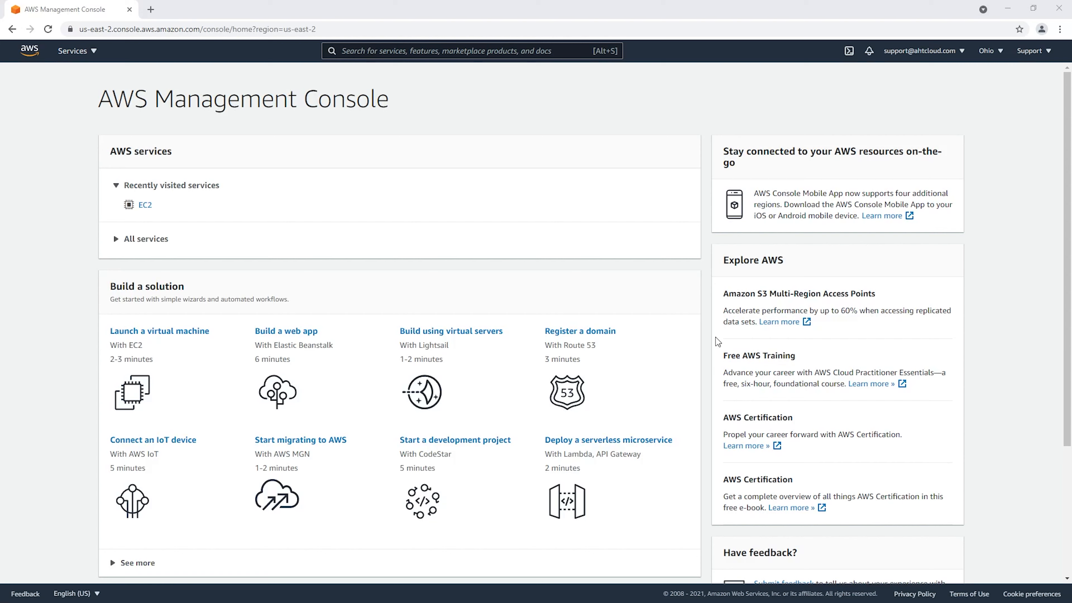
mouse_move(137, 87)
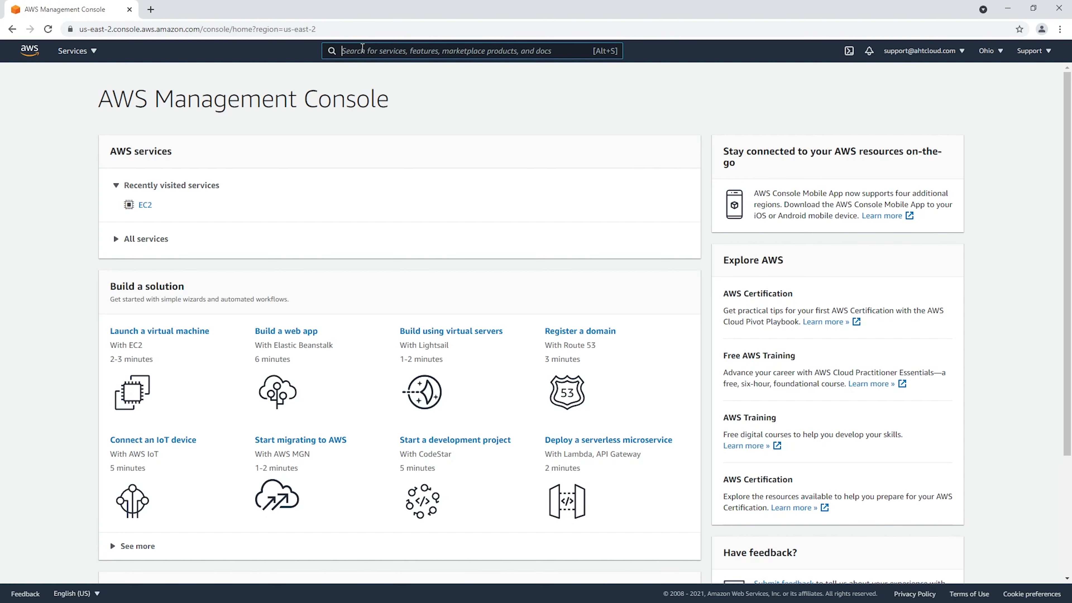
Step: Search the services bar for EC2 to reach the Instances list
type("EC@")
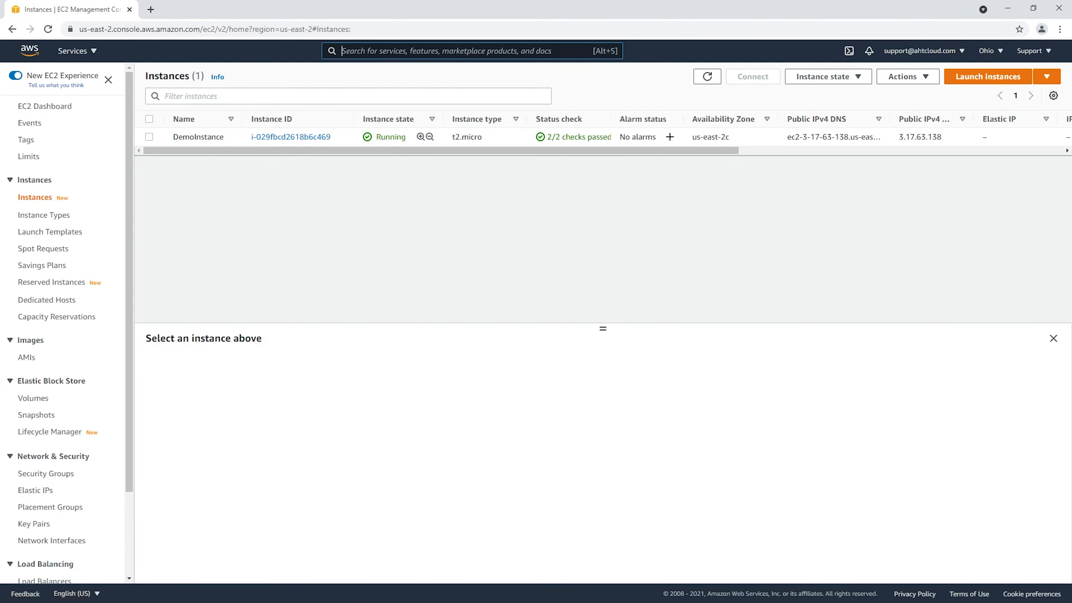
mouse_move(40, 184)
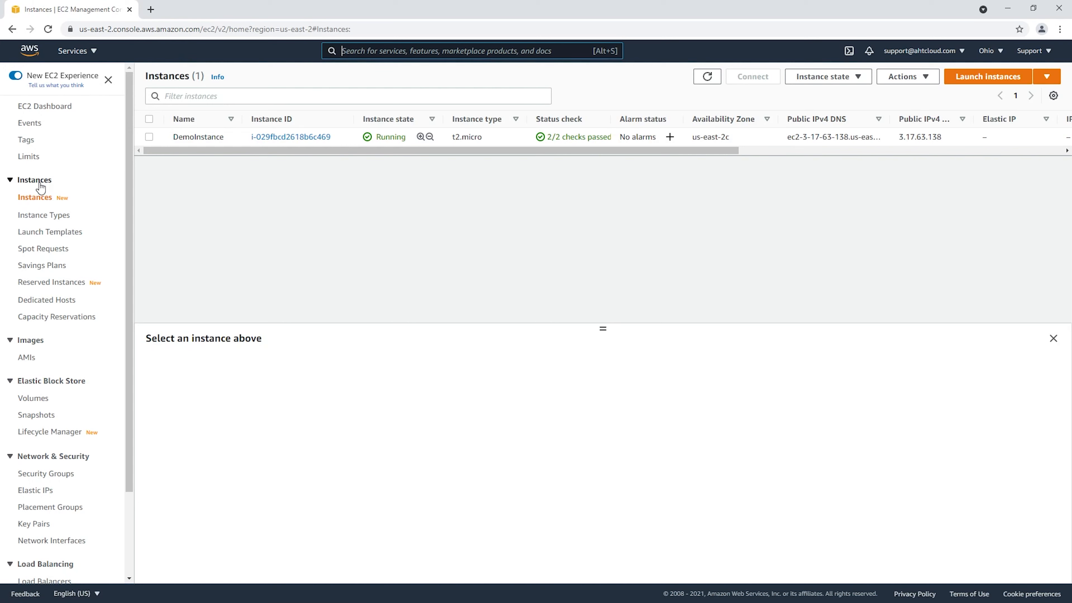
mouse_move(34, 197)
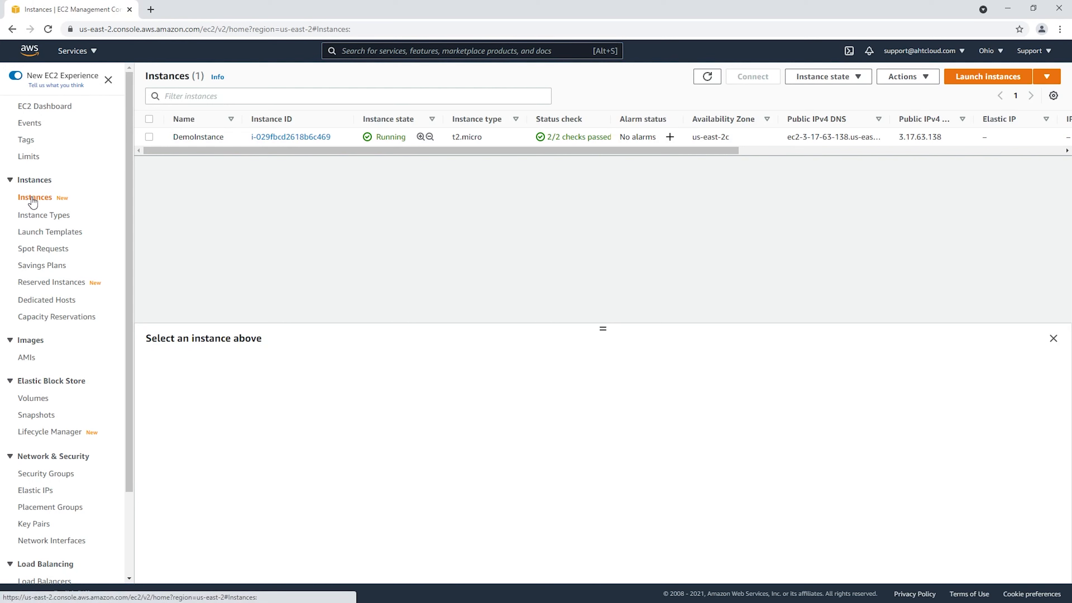
mouse_move(252, 149)
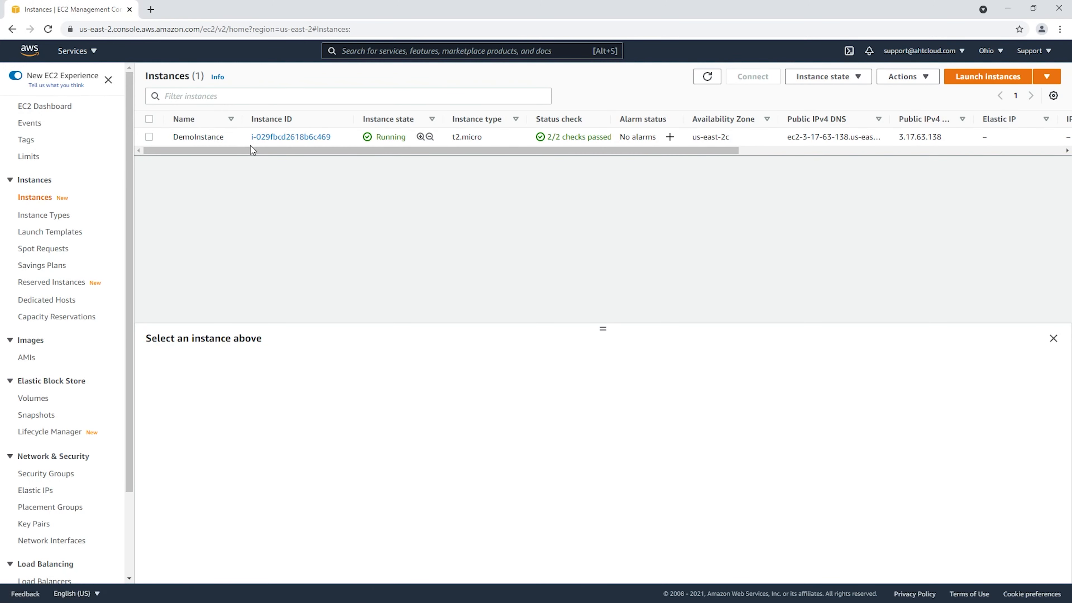
mouse_move(362, 113)
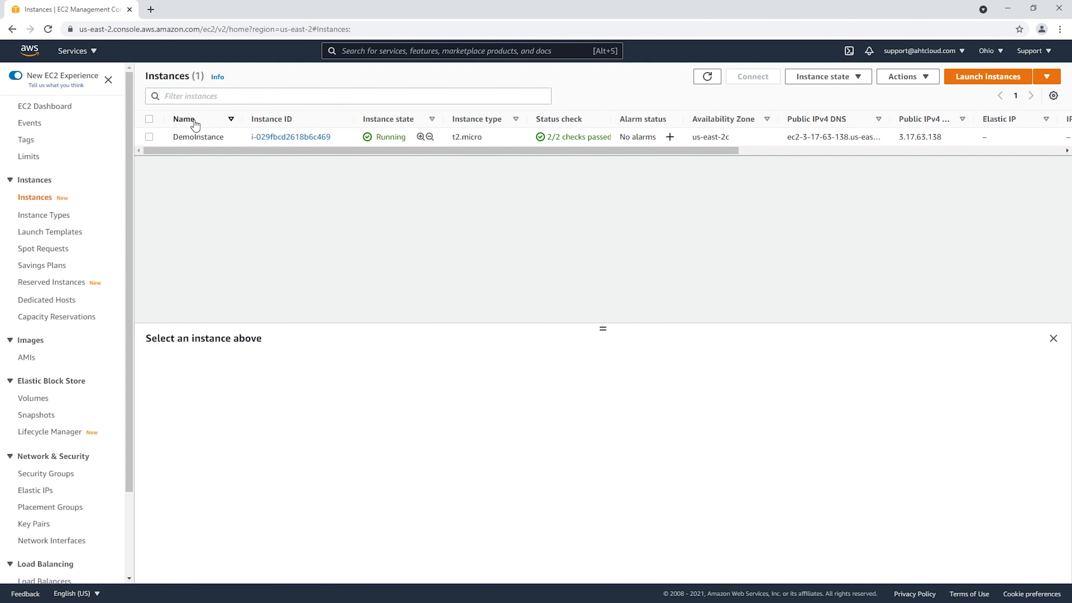
Step: Select DemoInstance and view its storage details with the 8 GiB root volume
left_click(149, 136)
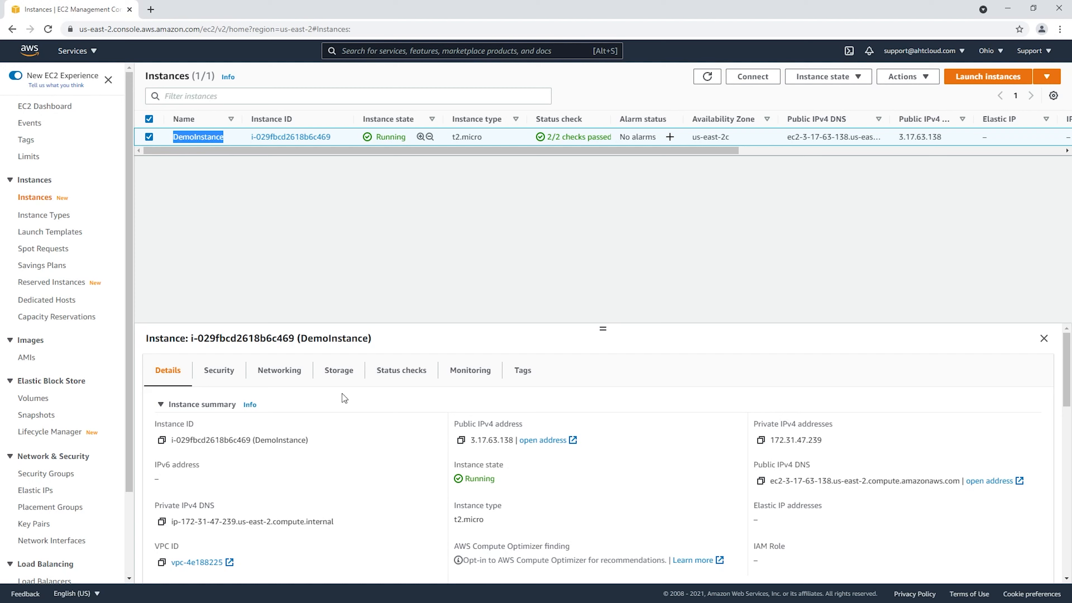
left_click(338, 369)
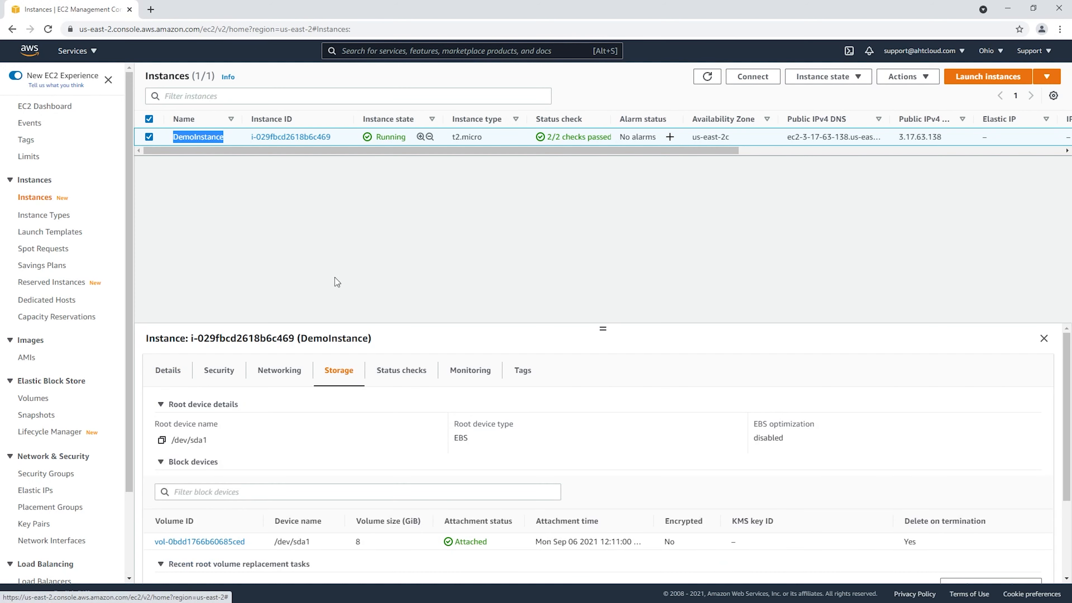
mouse_move(199, 542)
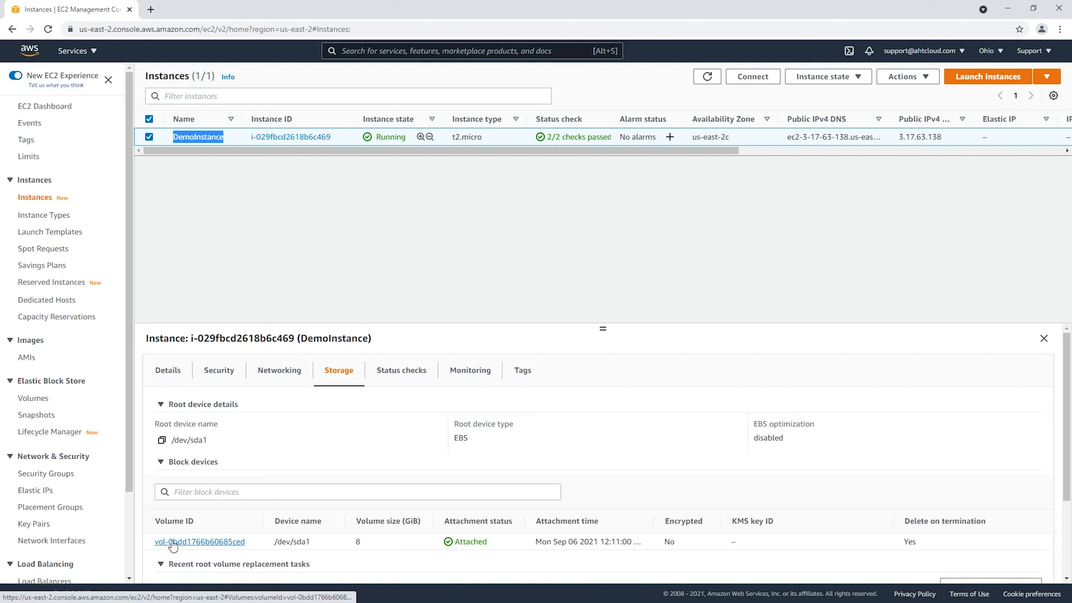
mouse_move(238, 542)
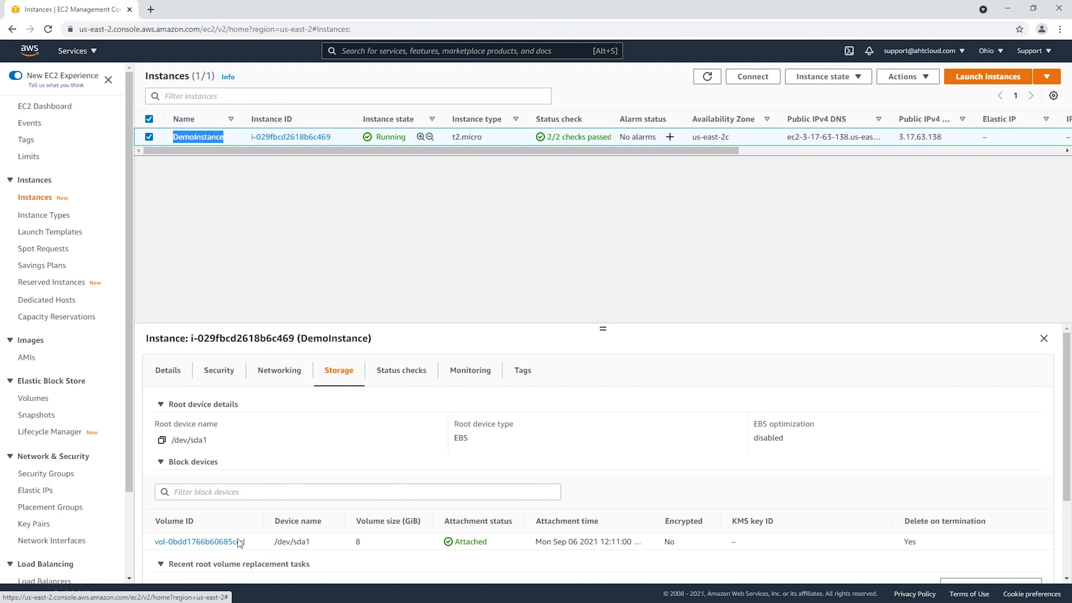
mouse_move(200, 541)
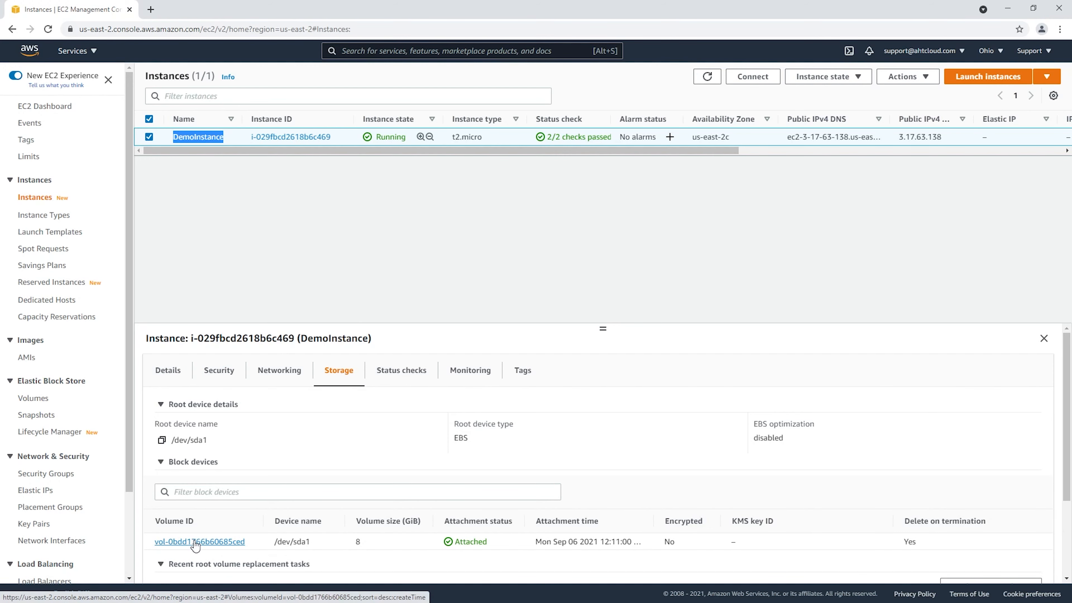
Step: Go to the root volume's page and bring up its Actions menu
left_click(199, 542)
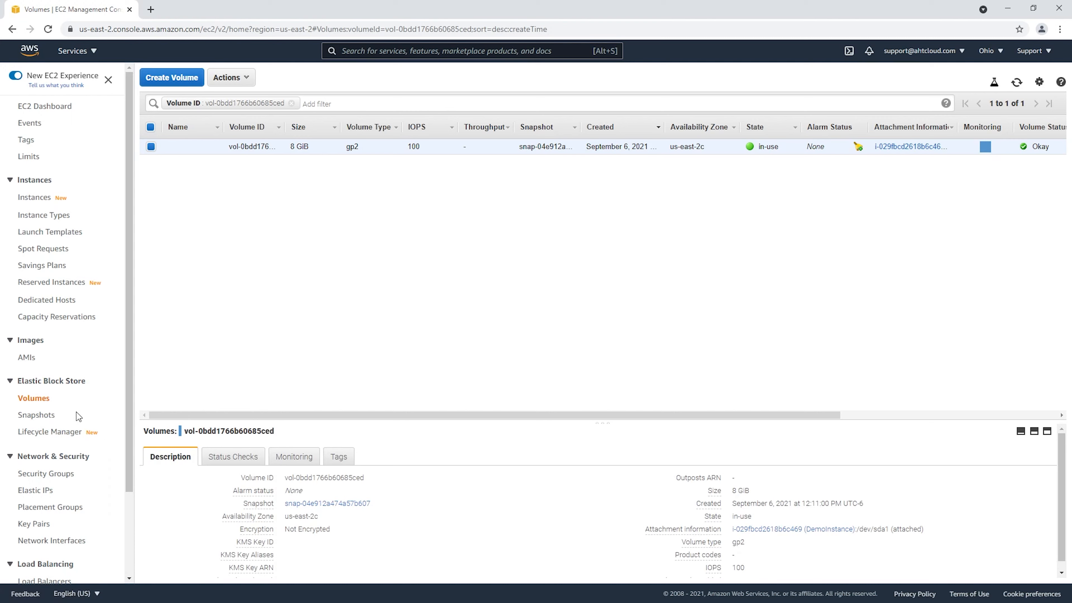
mouse_move(34, 398)
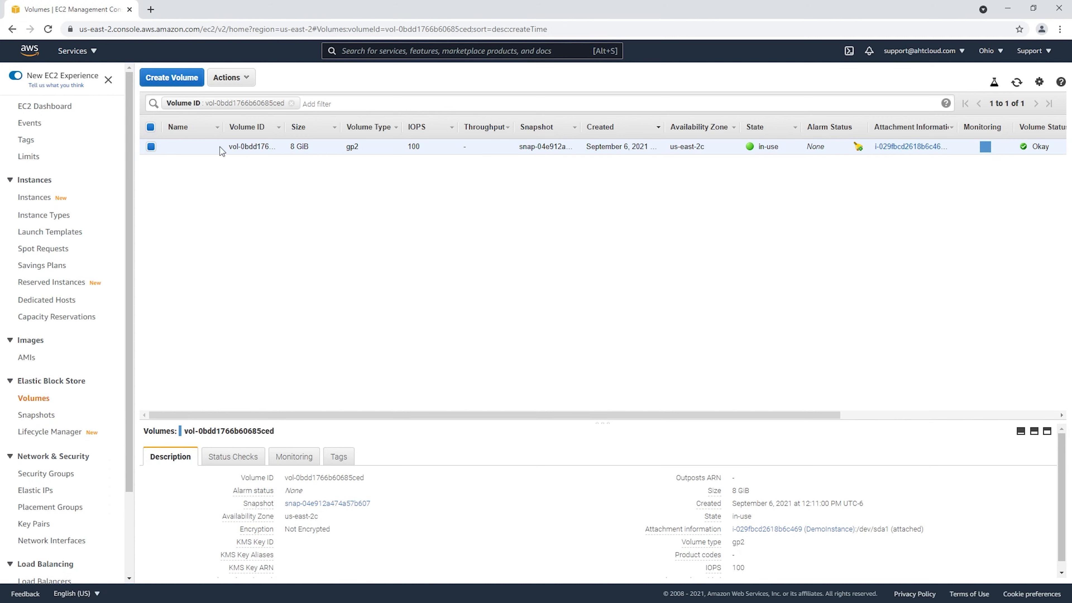
mouse_move(909, 146)
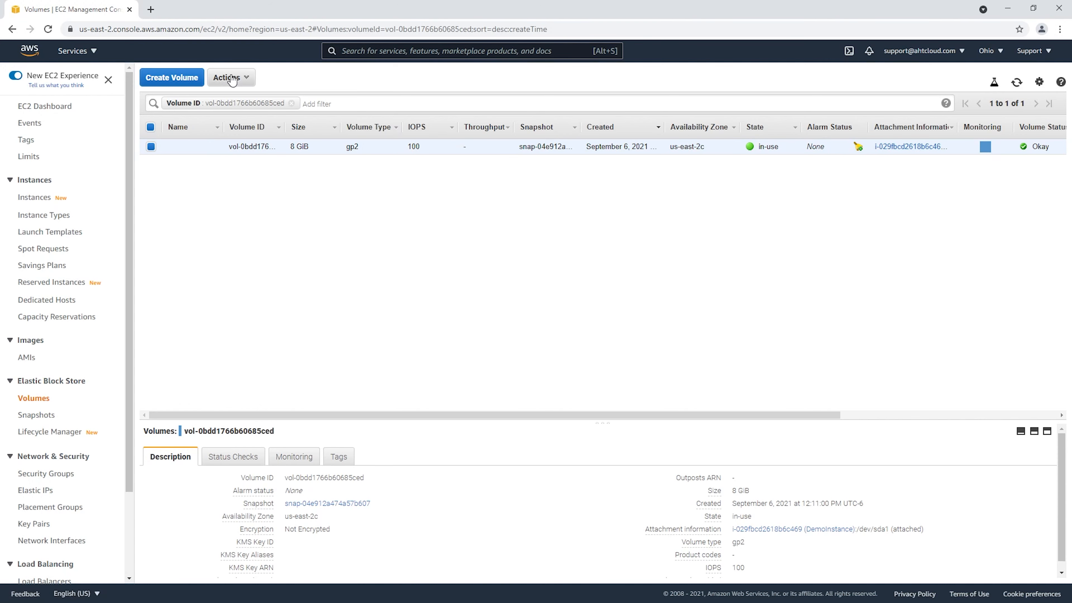
left_click(230, 77)
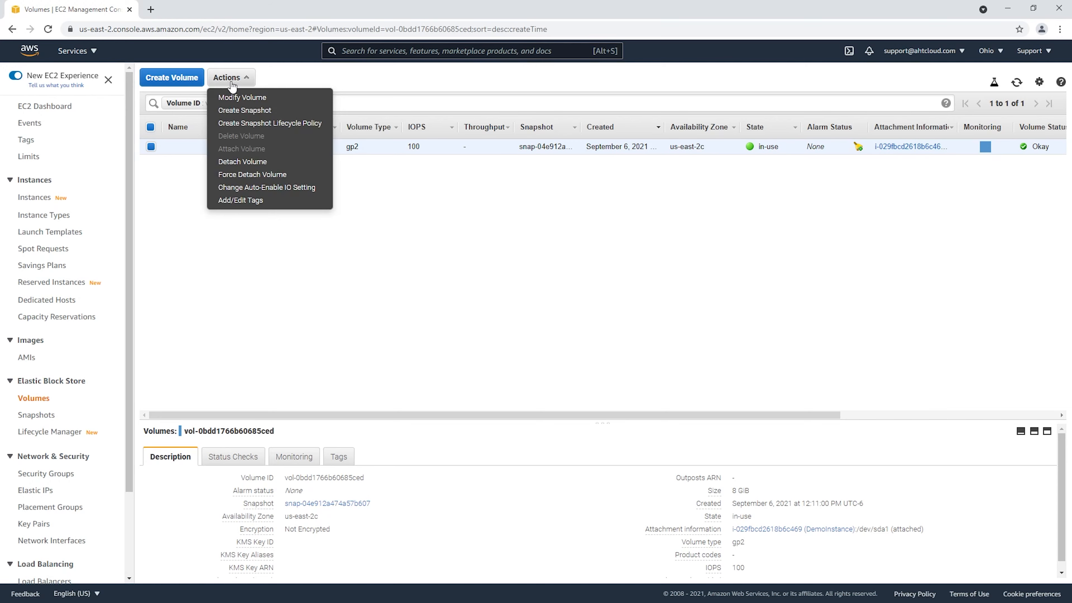
Step: Modify the root volume size from 8 GiB to 20 GiB and confirm the change
left_click(242, 96)
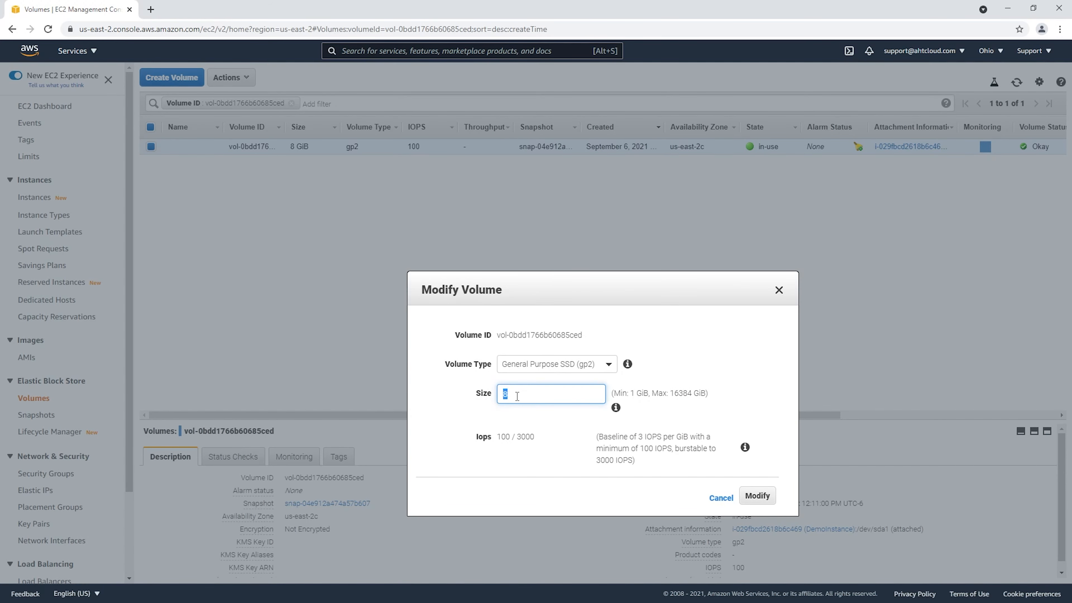
mouse_move(507, 409)
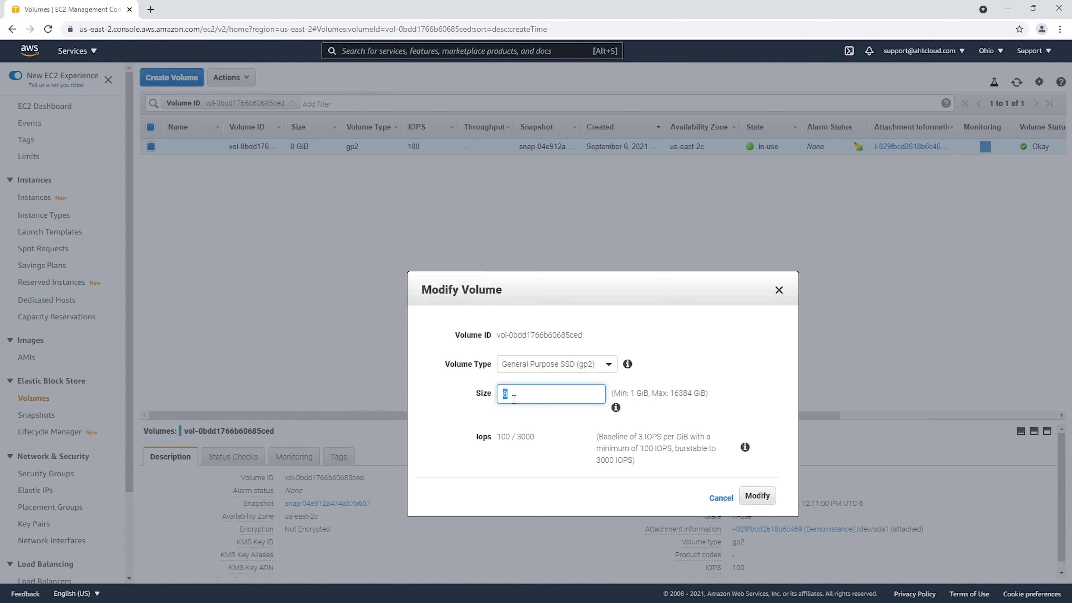
type("20")
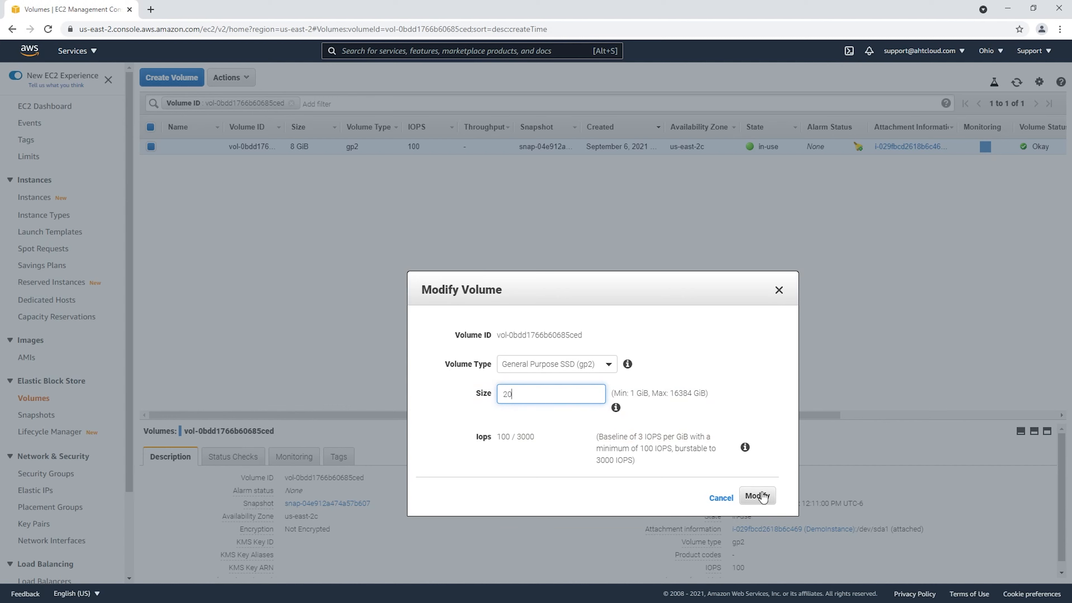
left_click(757, 496)
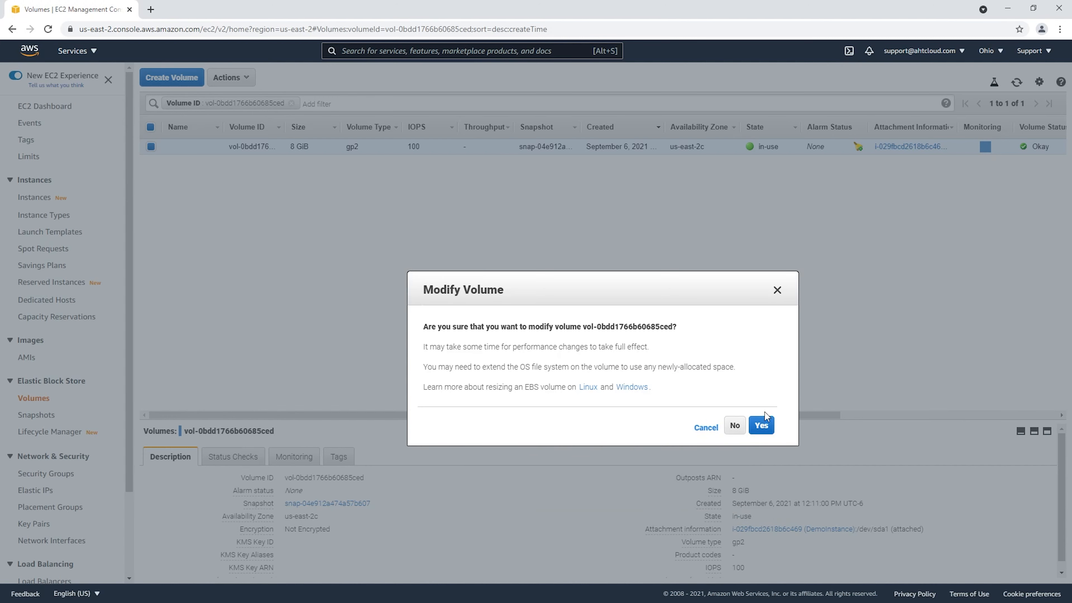
left_click(760, 424)
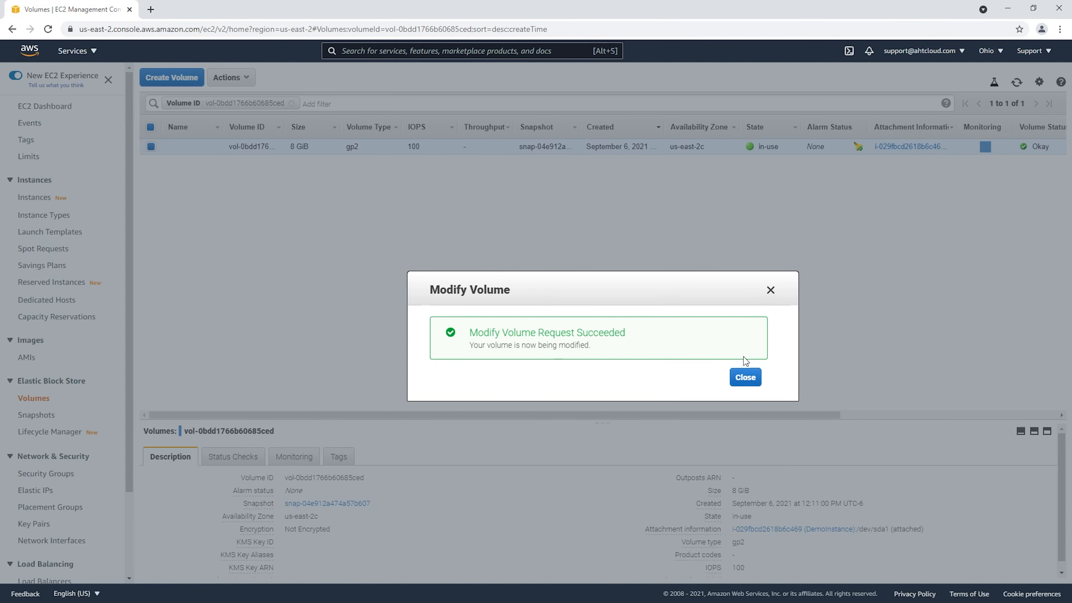
left_click(744, 377)
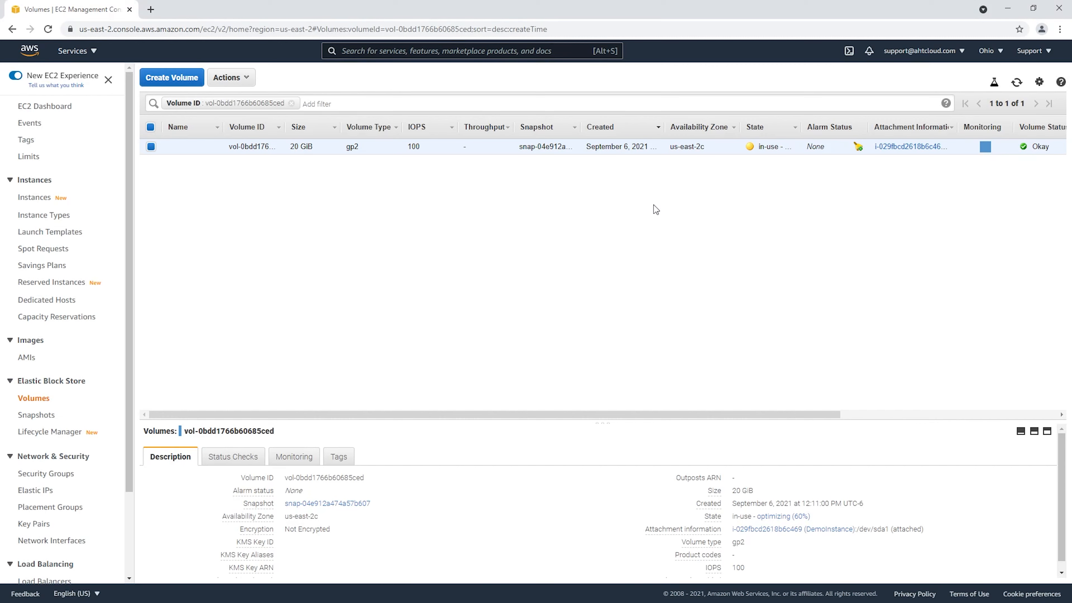
mouse_move(642, 213)
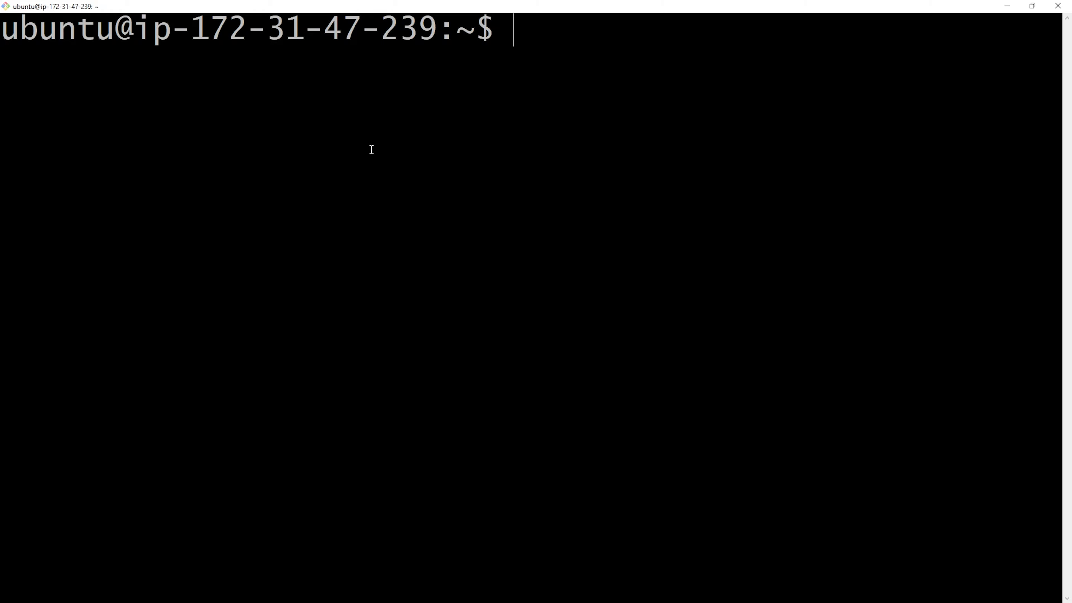
mouse_move(484, 133)
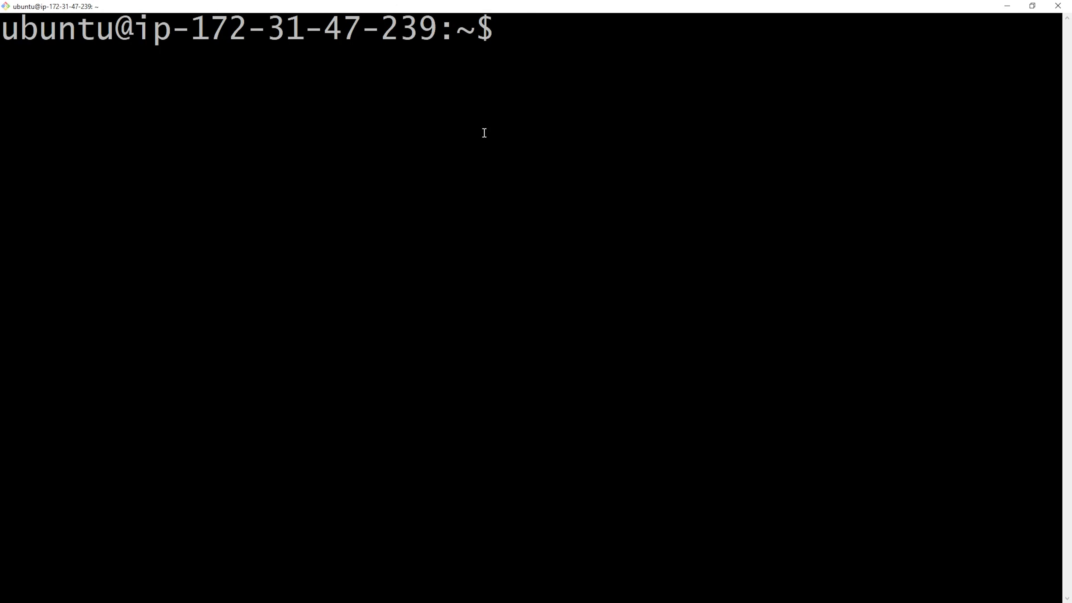
Step: Run lsblk showing xvda at 20G with xvda1 still 8G, and begin a sudo command
type("lsblk")
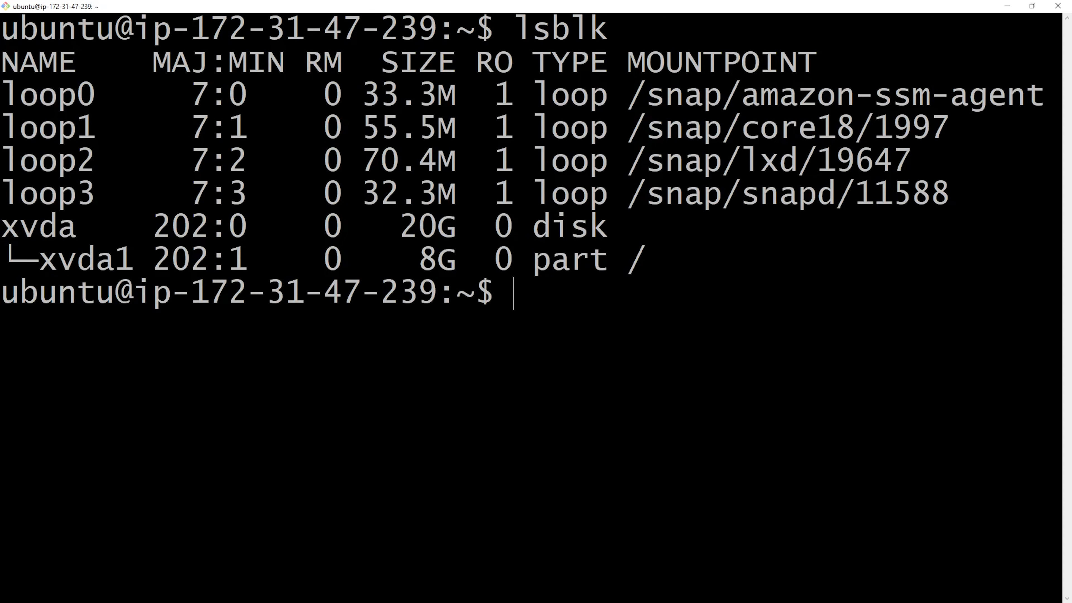
mouse_move(397, 216)
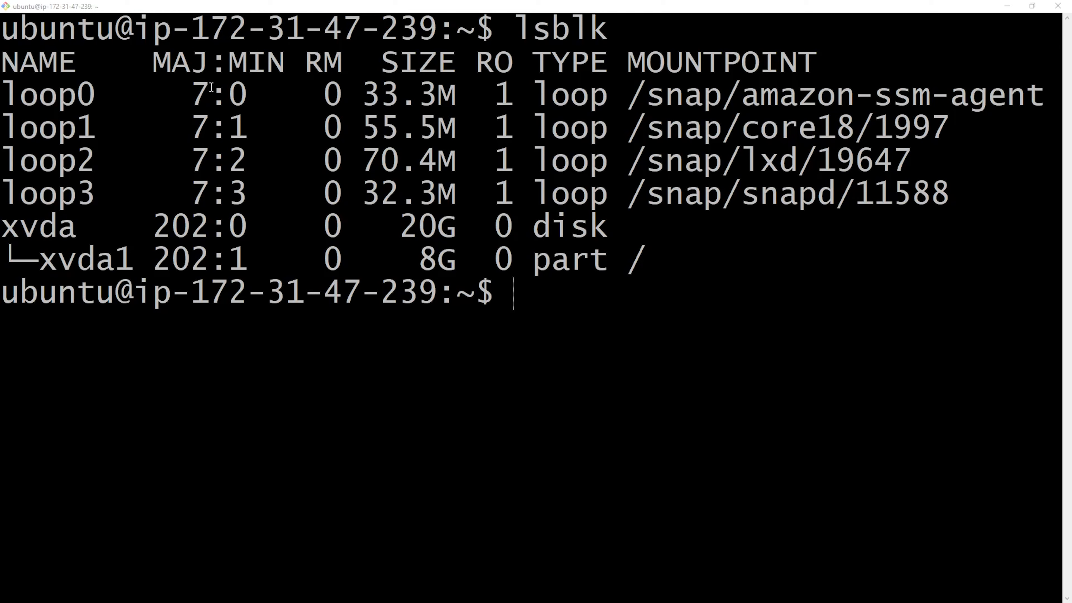
double_click(55, 260)
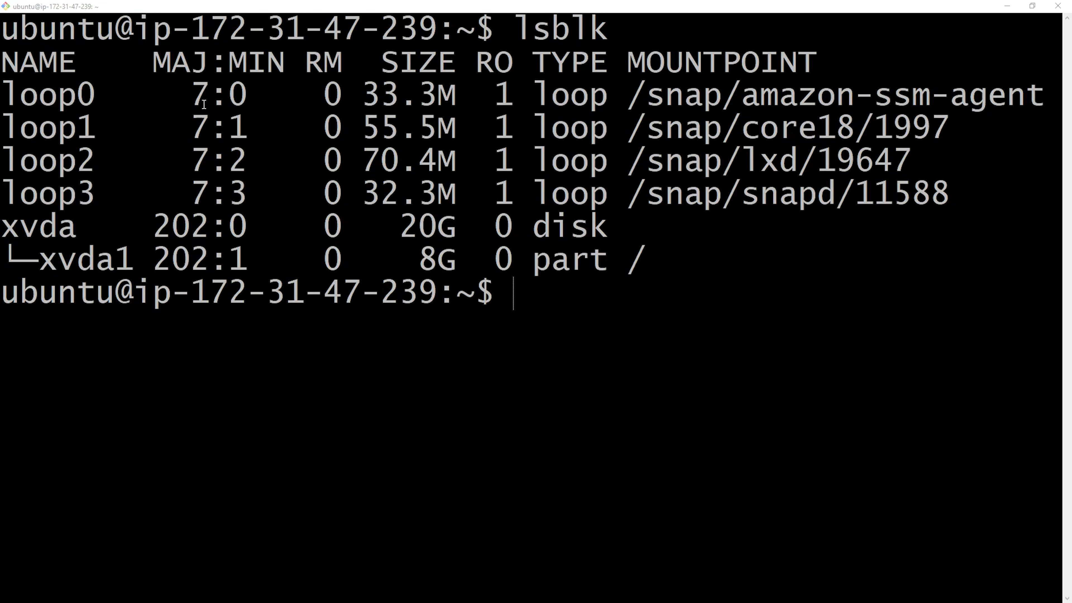
double_click(72, 259)
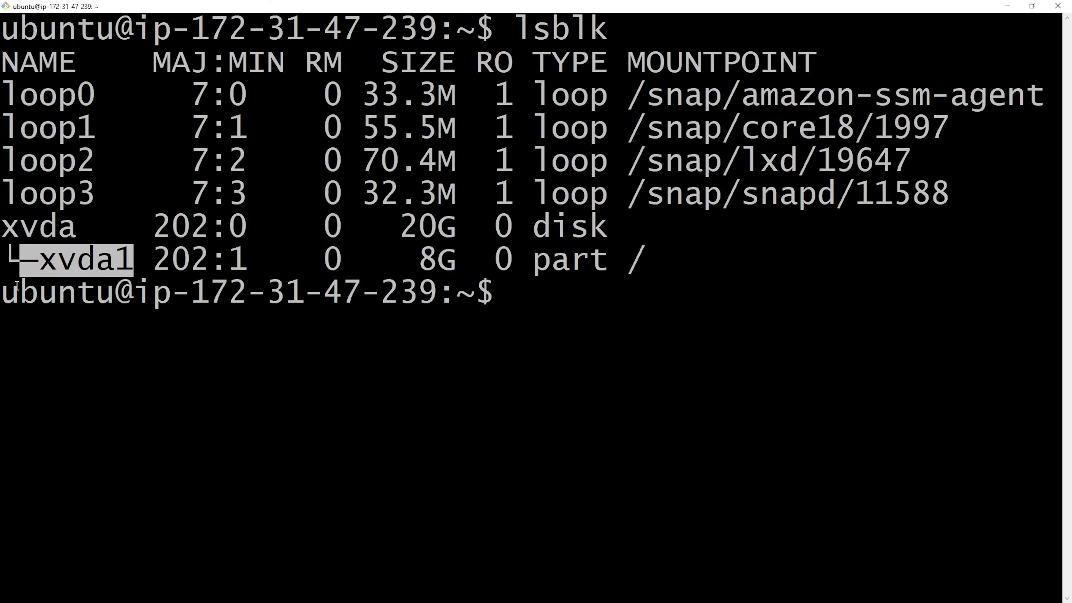
mouse_move(646, 361)
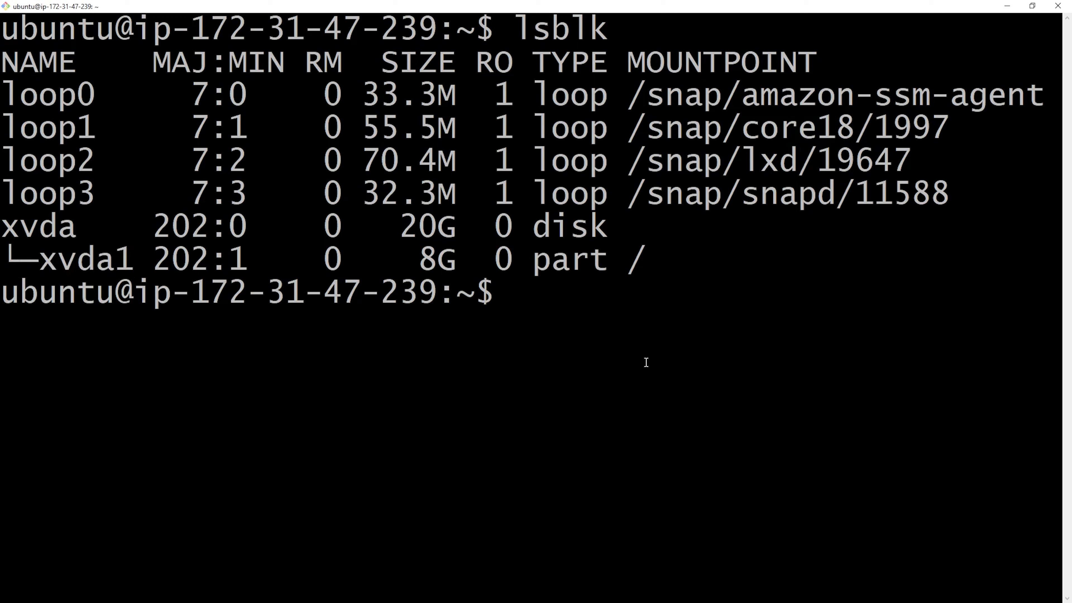
type("sudo g")
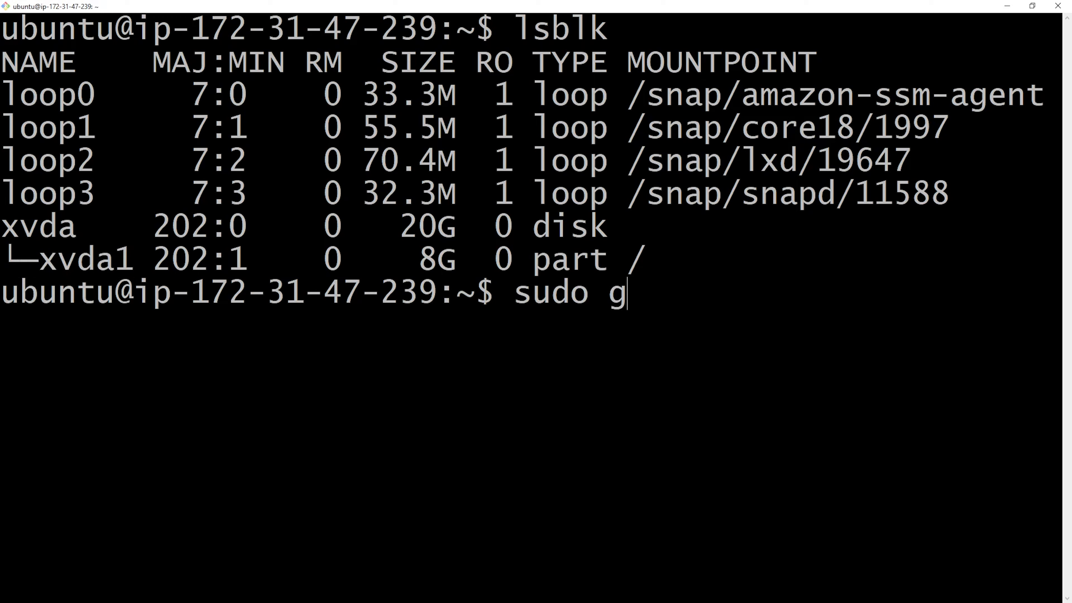
Step: Run sudo growpart /dev/xvda 1 to extend partition 1 across the disk
type("rowpart /d")
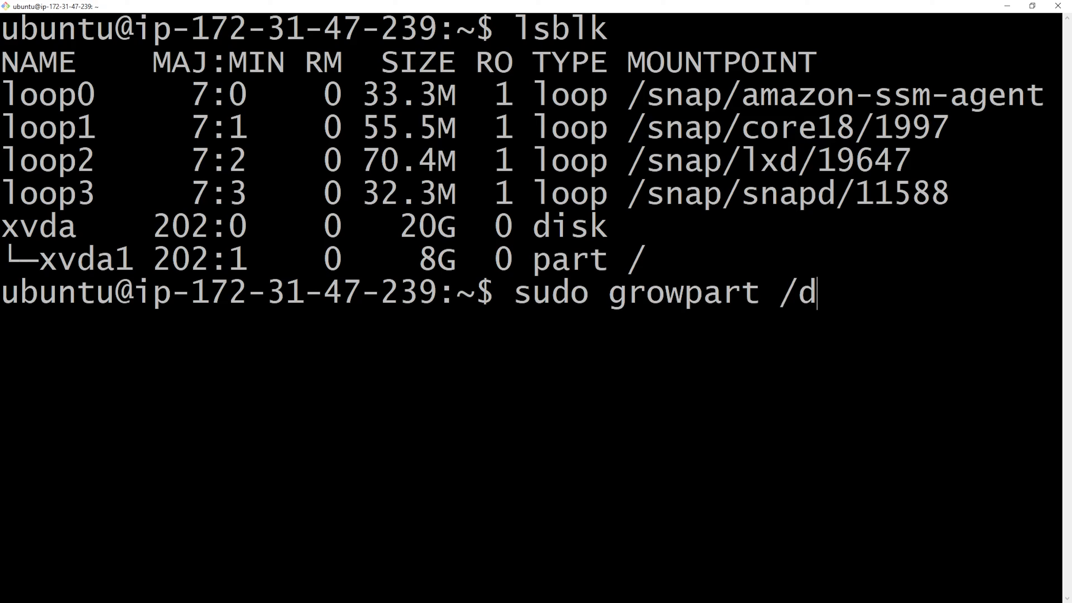
type("ev/")
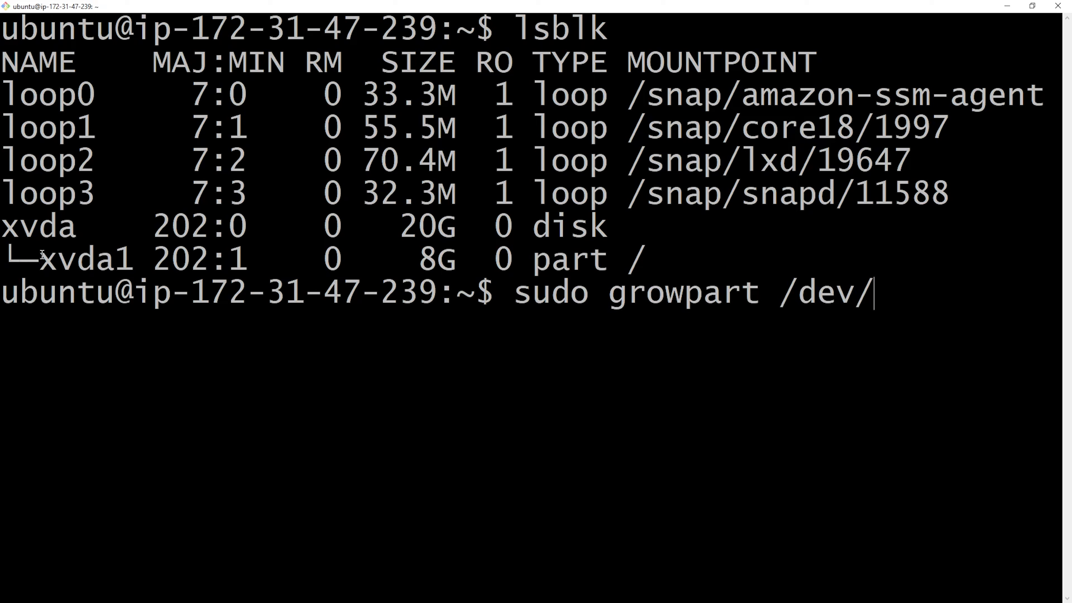
double_click(39, 226)
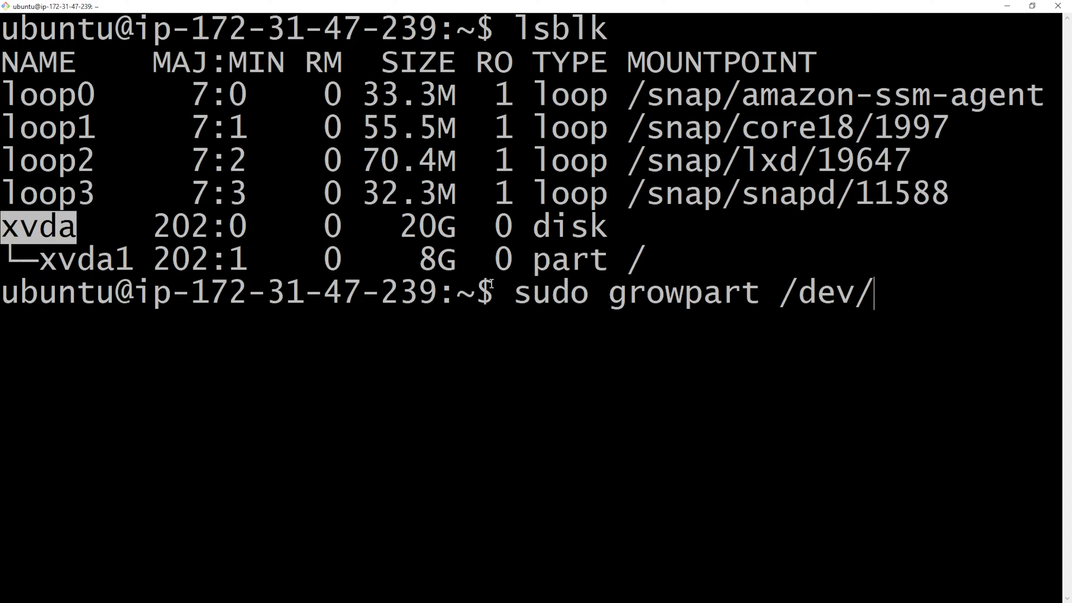
type("x")
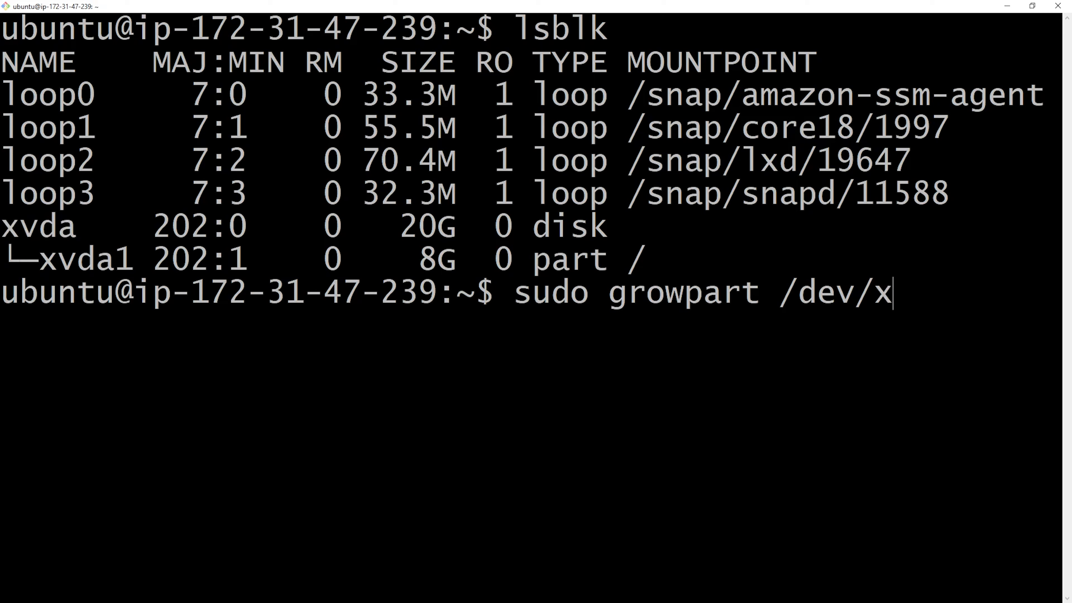
type("vda")
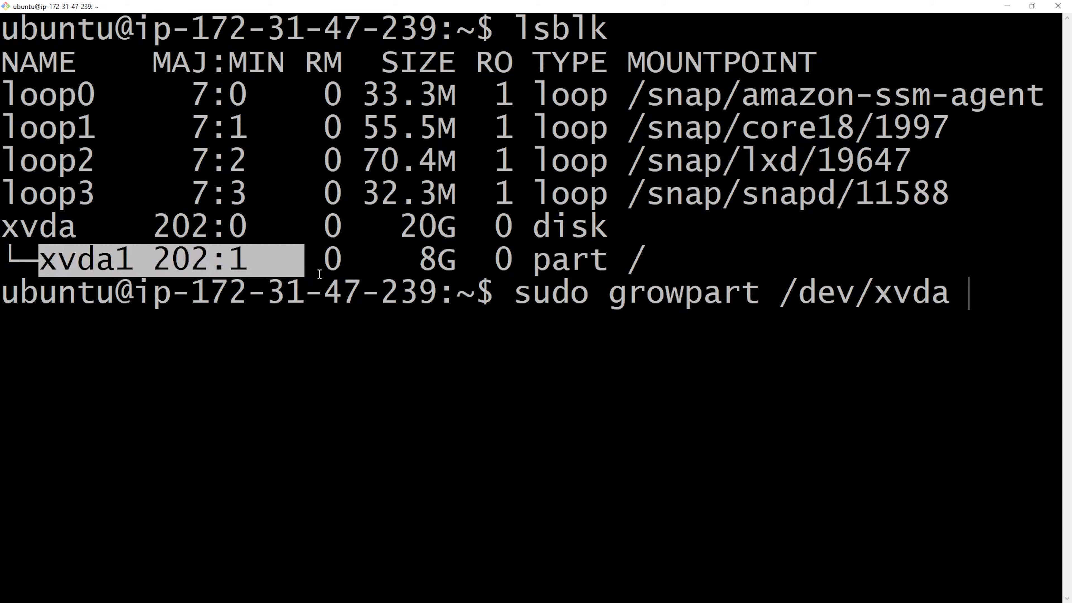
type("1")
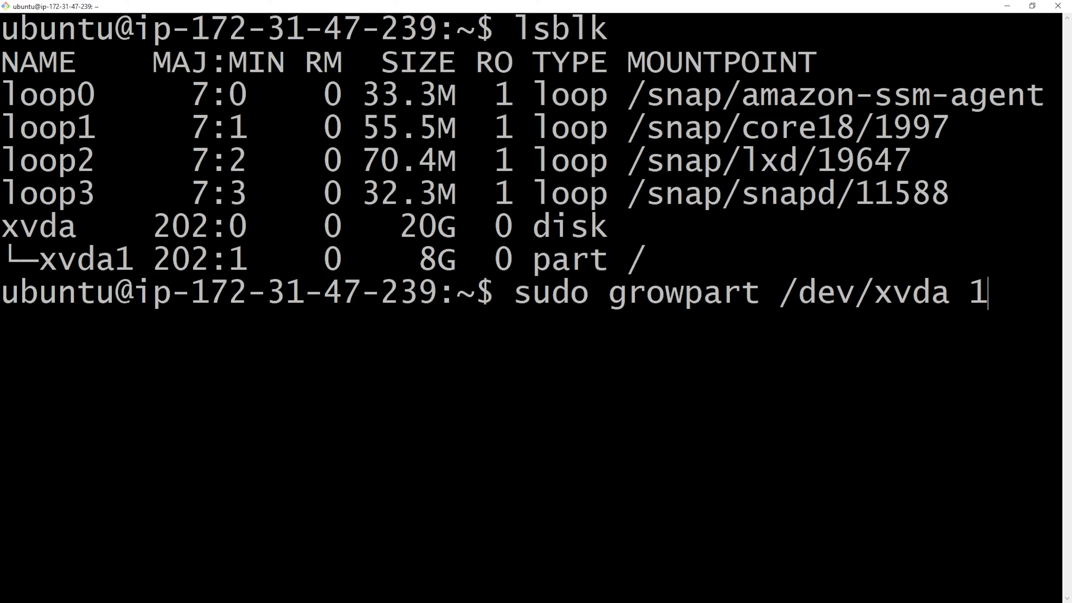
key("Return")
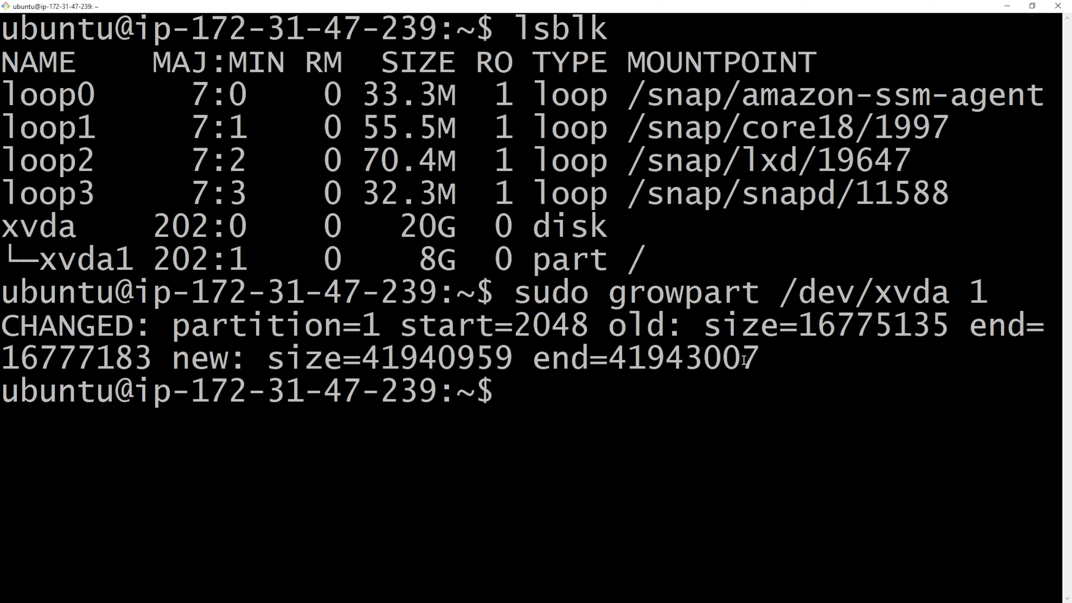
Step: Run lsblk again to confirm xvda1 is now 20G
type("lsblk")
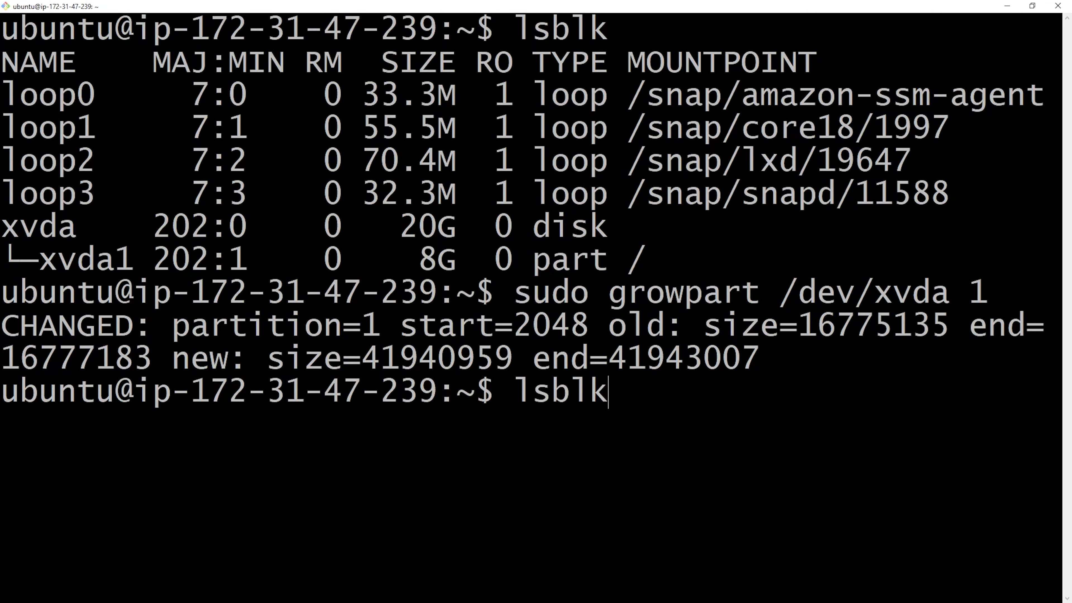
key("Return")
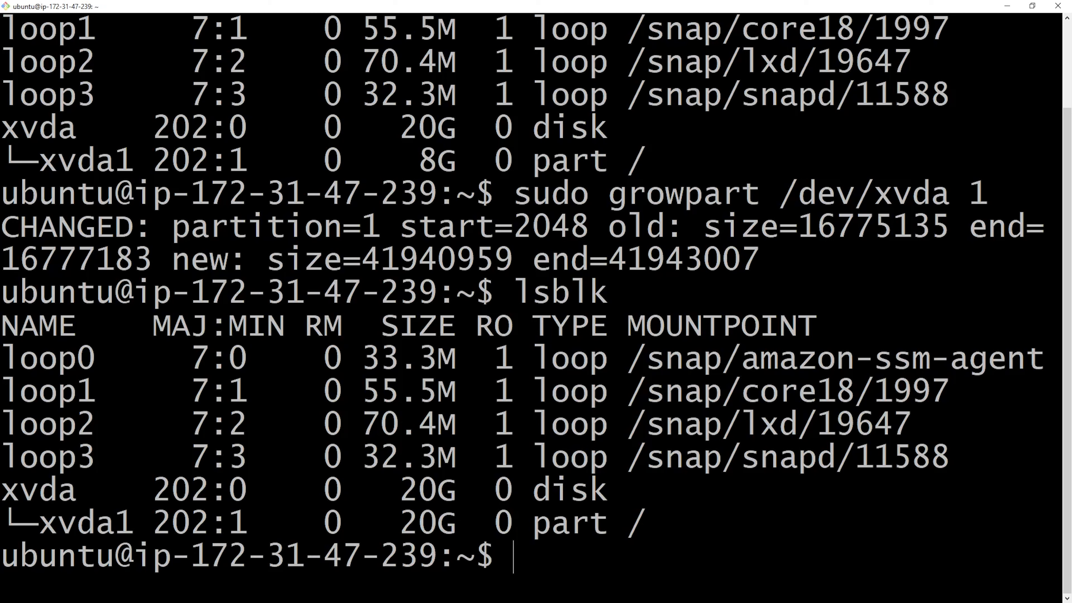
mouse_move(658, 409)
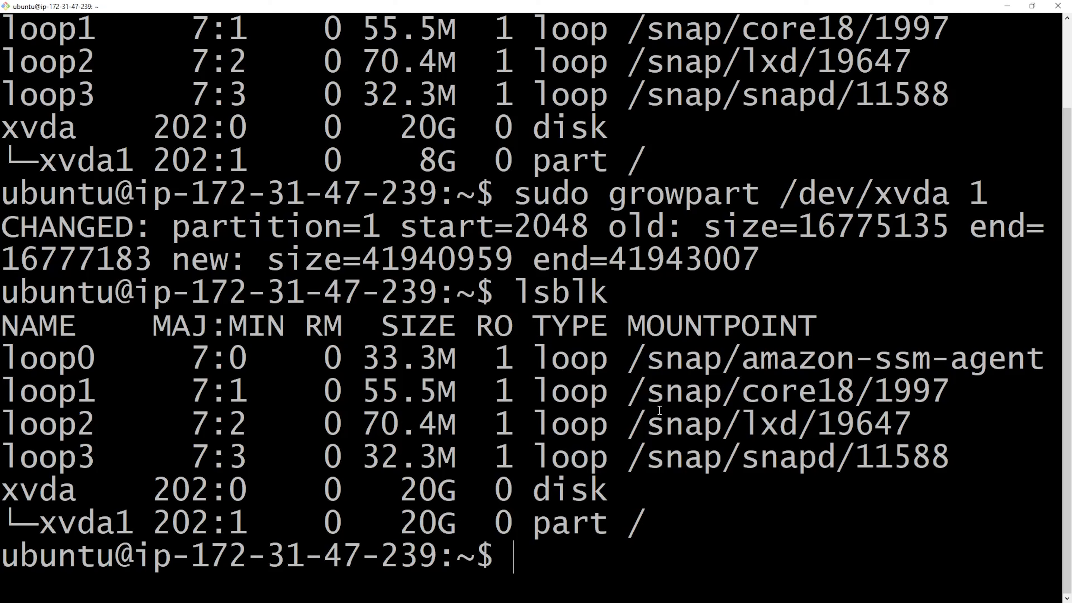
Step: Run sudo resize2fs /dev/xvda1 to grow the root filesystem to the full partition
type("sudo")
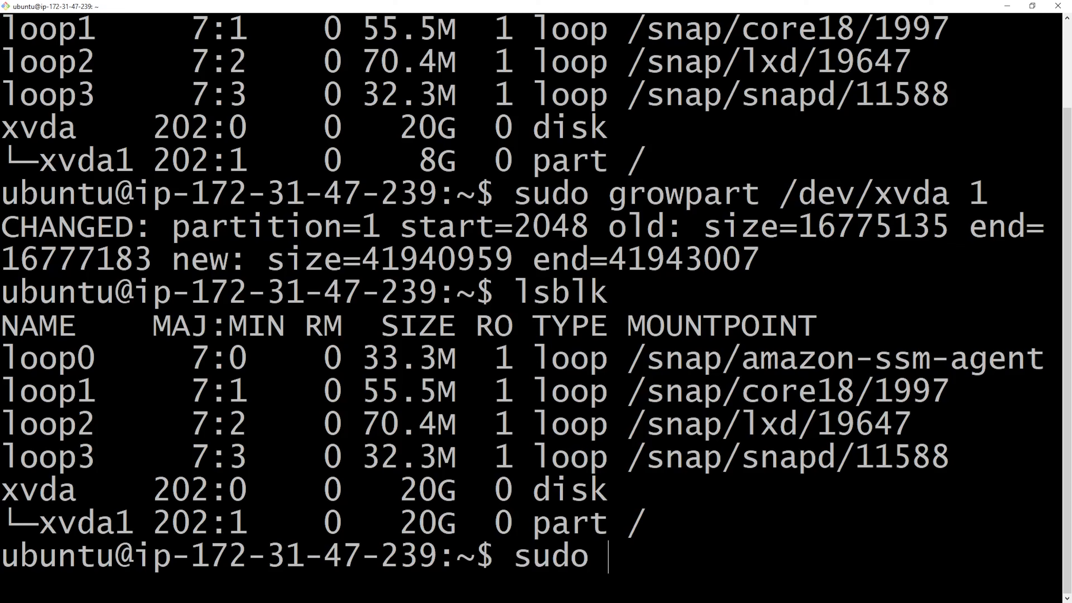
type("resi")
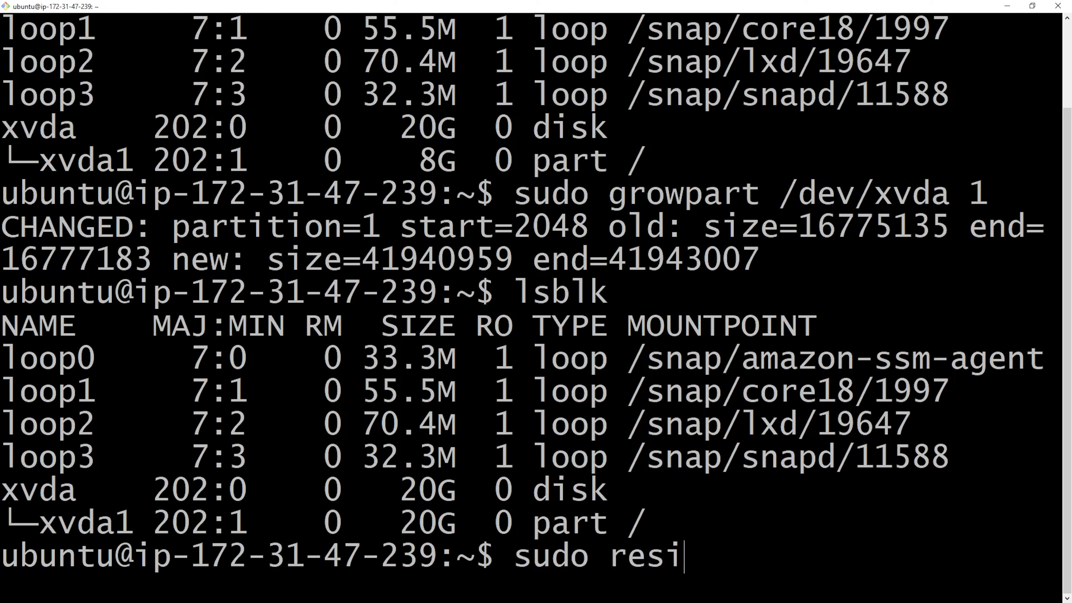
type("ze")
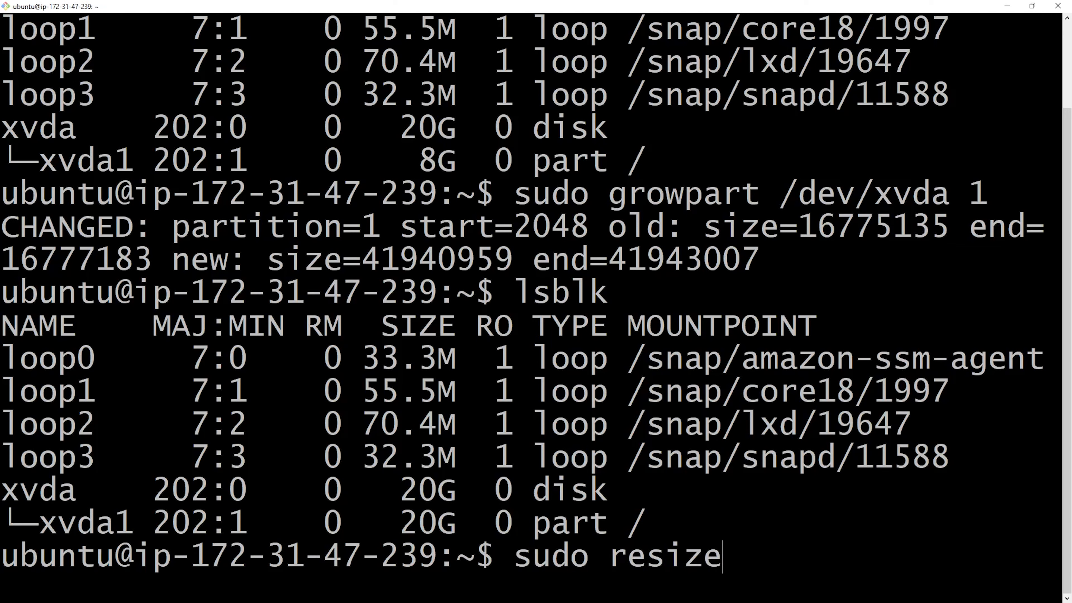
type("2fs /de")
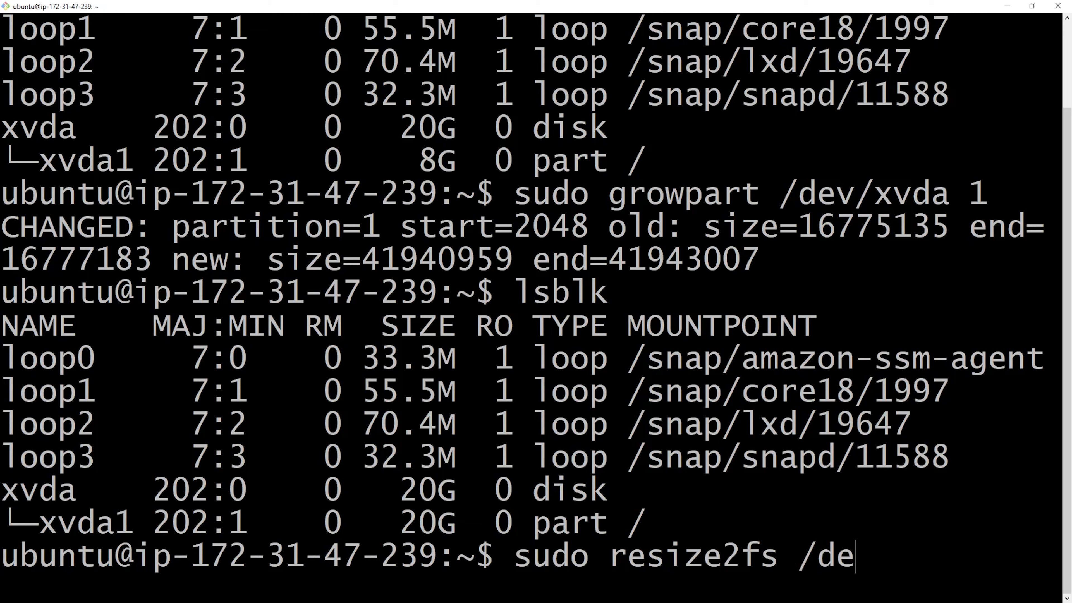
type("v/x")
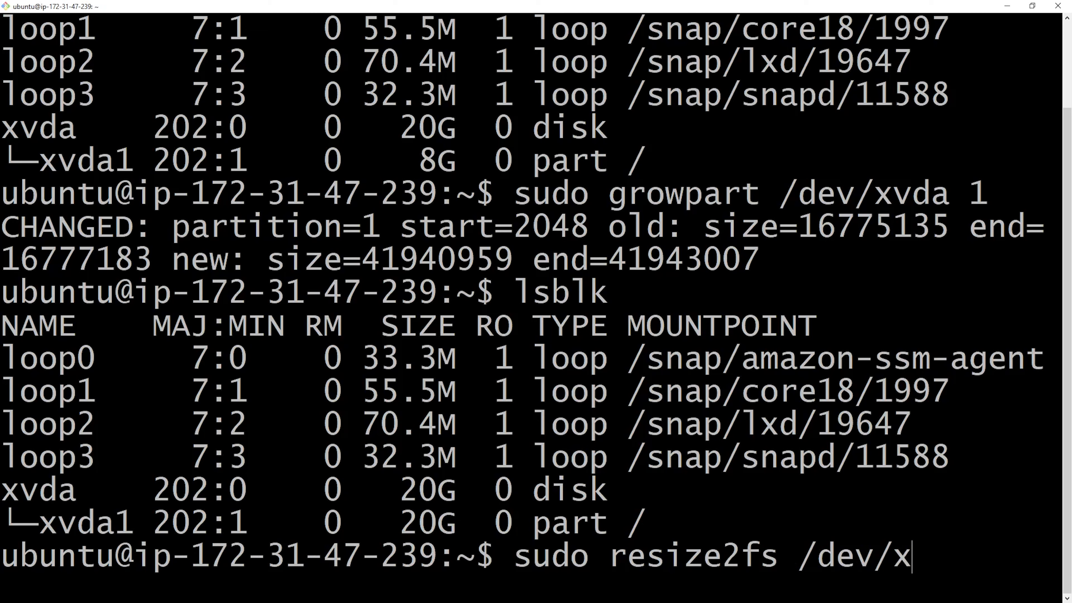
type("vda1")
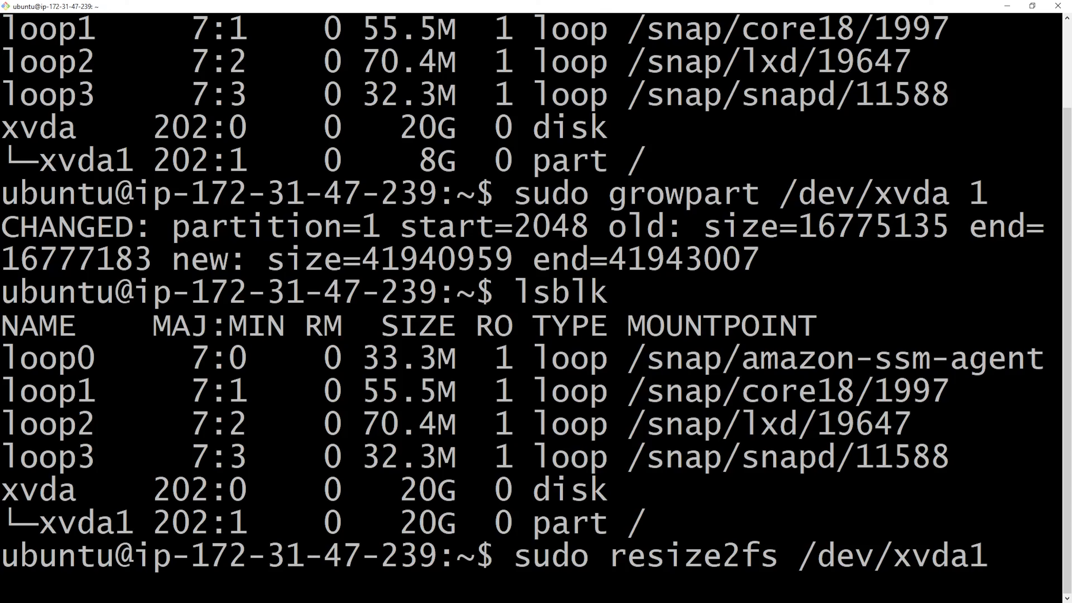
key("Return")
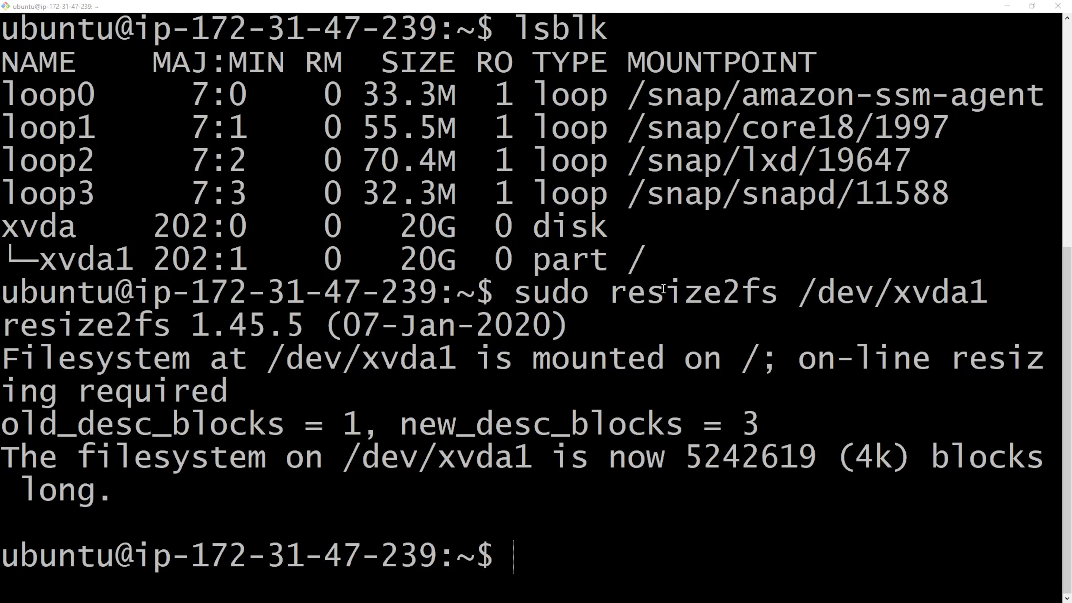
mouse_move(1048, 235)
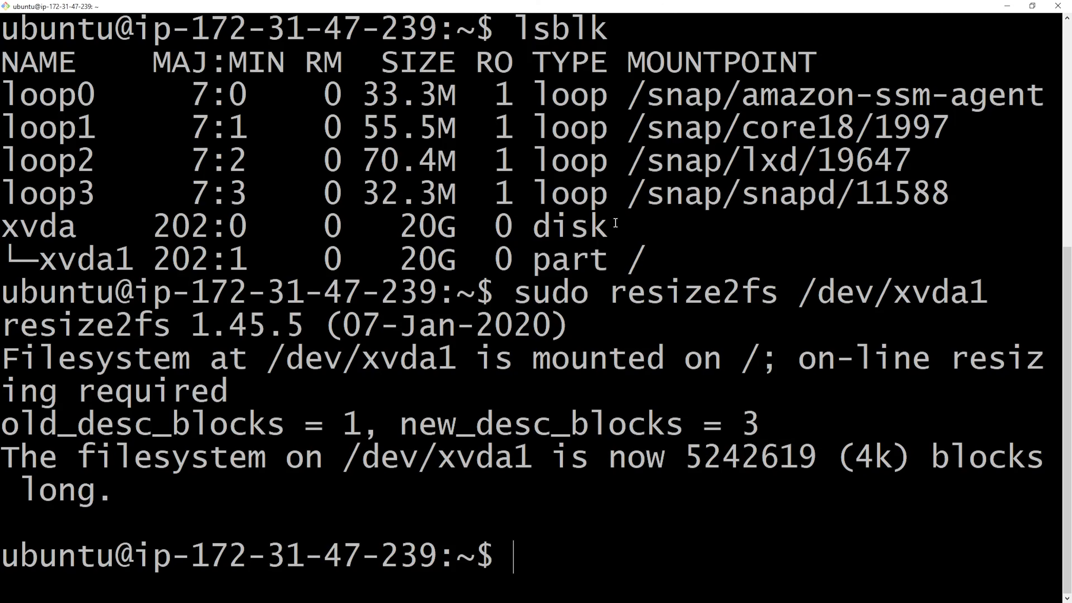
Step: Run df -h to confirm the root filesystem reports 20G with 19G available
type("df -h")
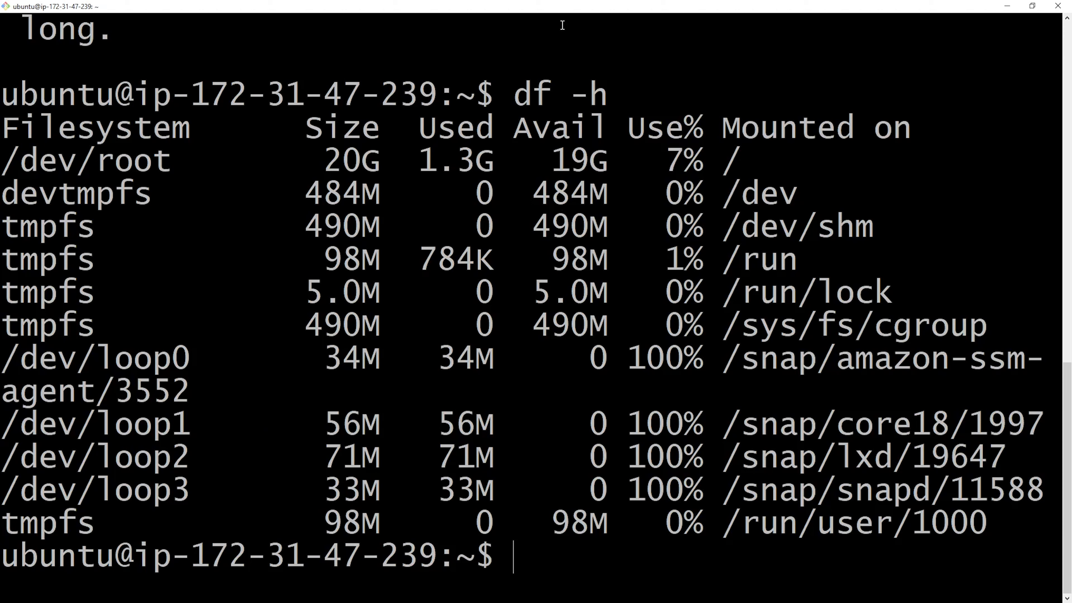
mouse_move(456, 48)
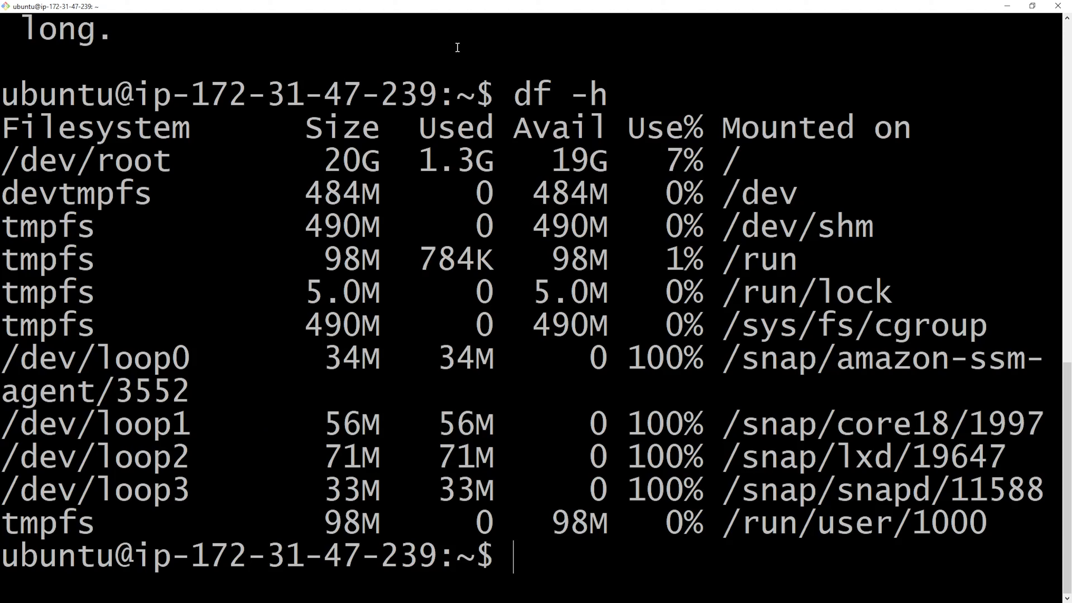
mouse_move(91, 155)
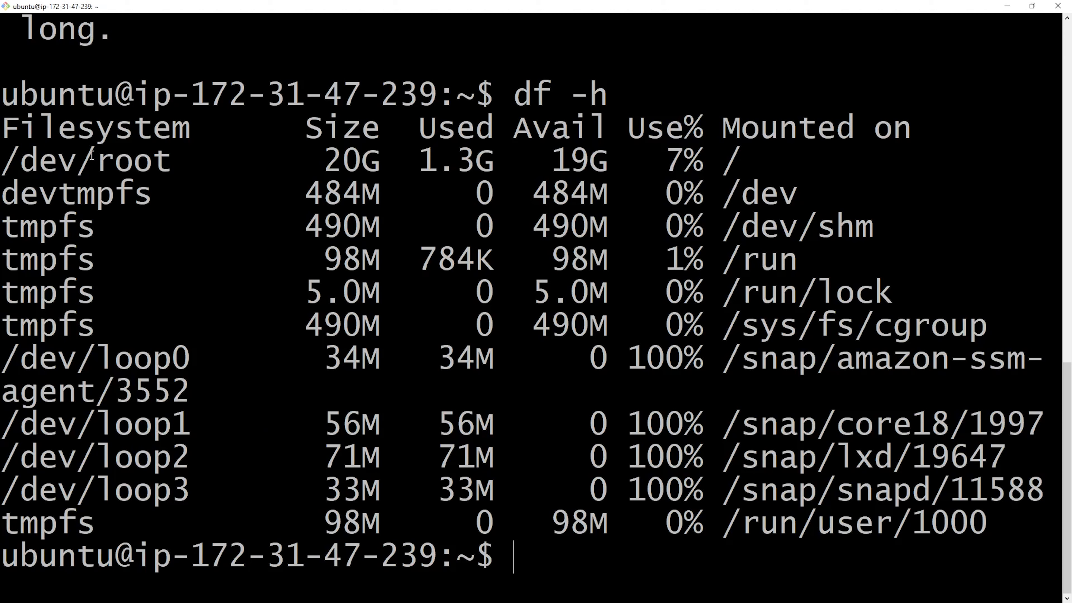